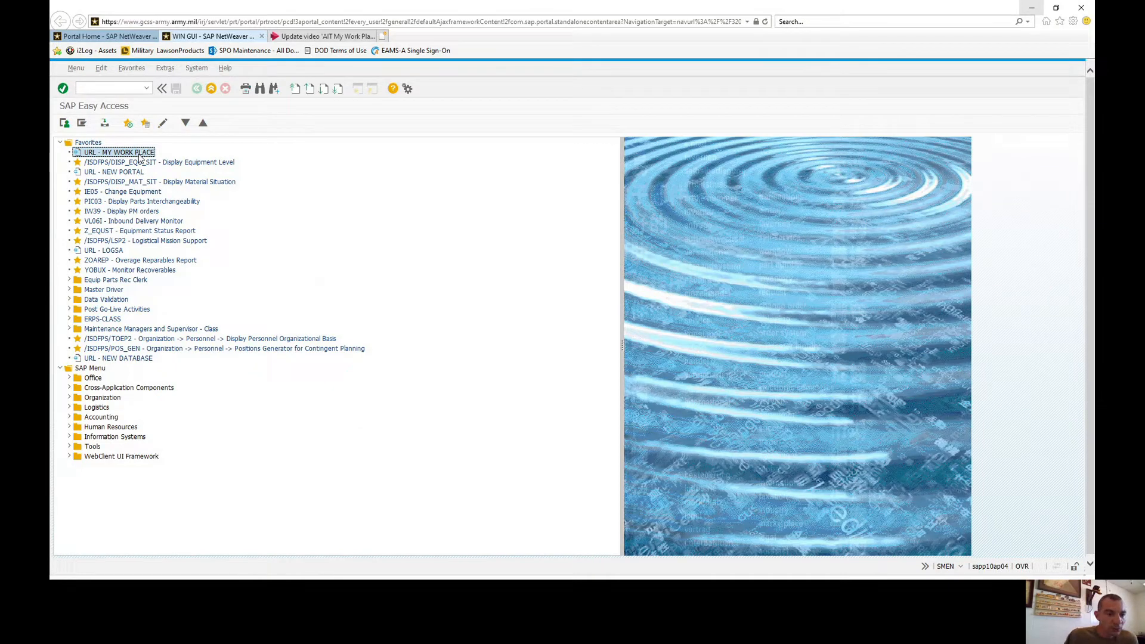
mouse_move(119, 139)
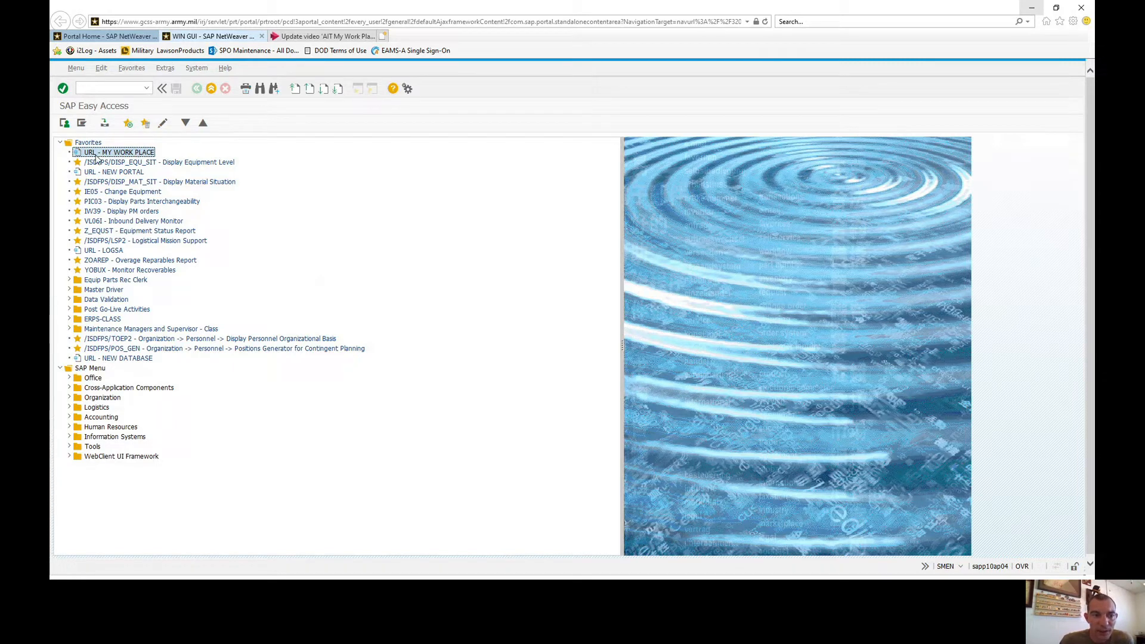
Launch the URL - MY WORK PLACE favorite from SAP Easy Access
double_click(119, 152)
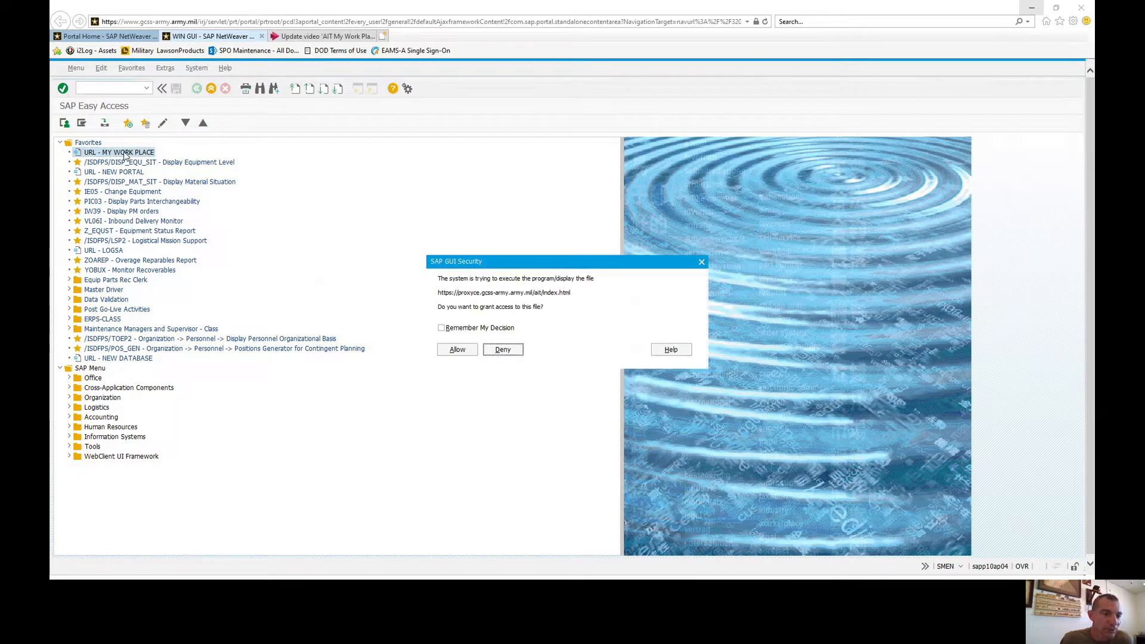
Allow the link access, accept the usage notice and go to the Dispatch area
left_click(457, 350)
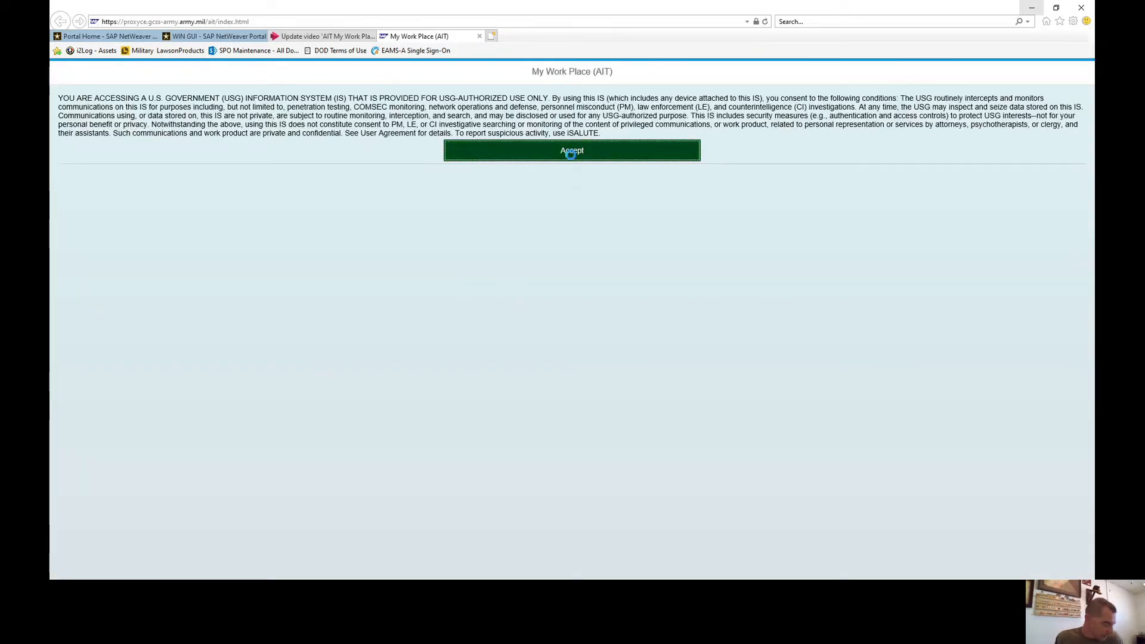
left_click(571, 150)
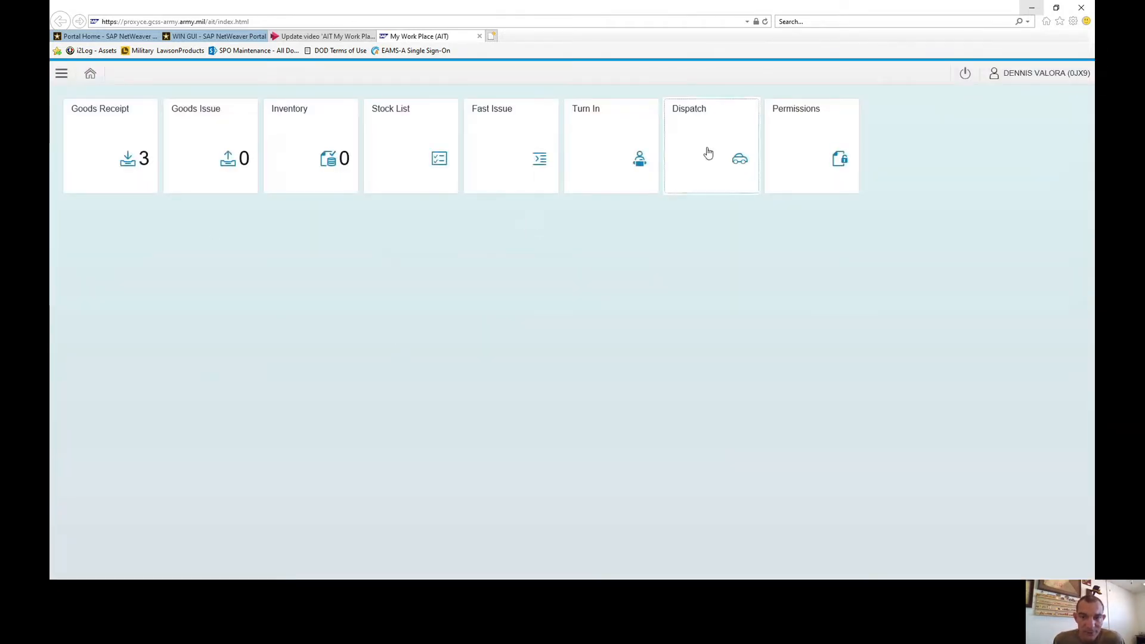
left_click(710, 153)
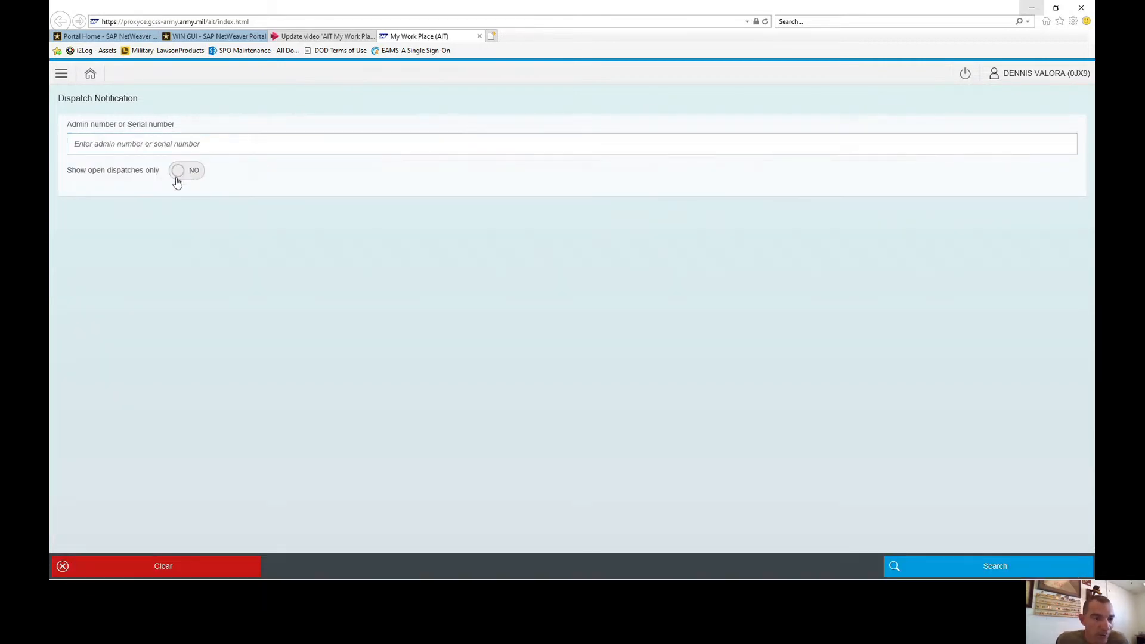
Search open dispatches only and View/Complete the HQ5 truck's row
left_click(186, 170)
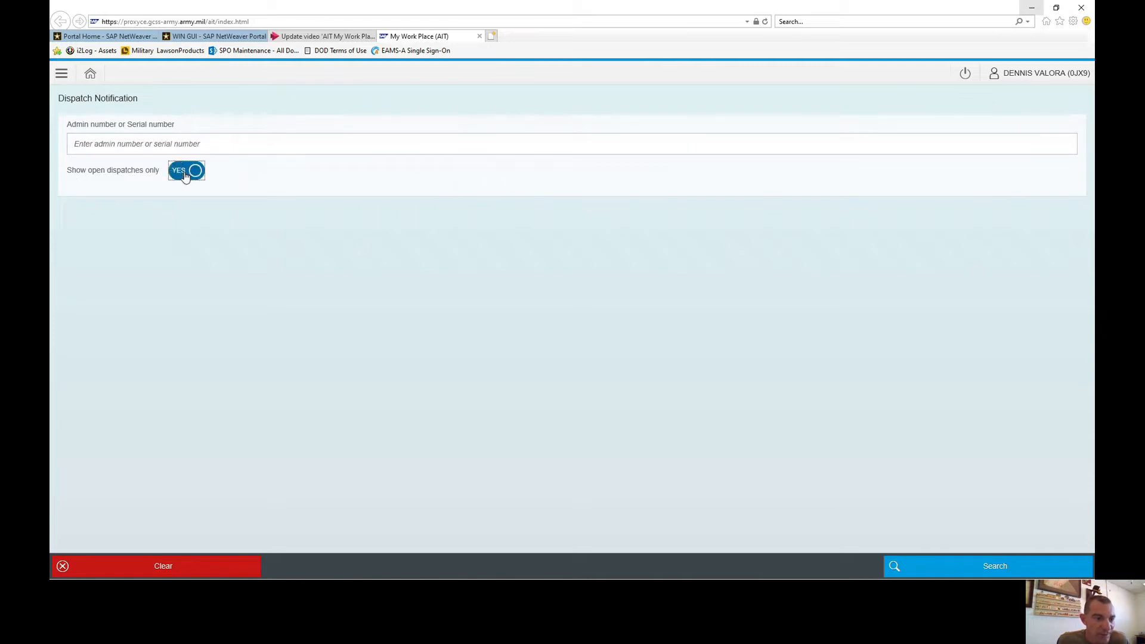
mouse_move(972, 557)
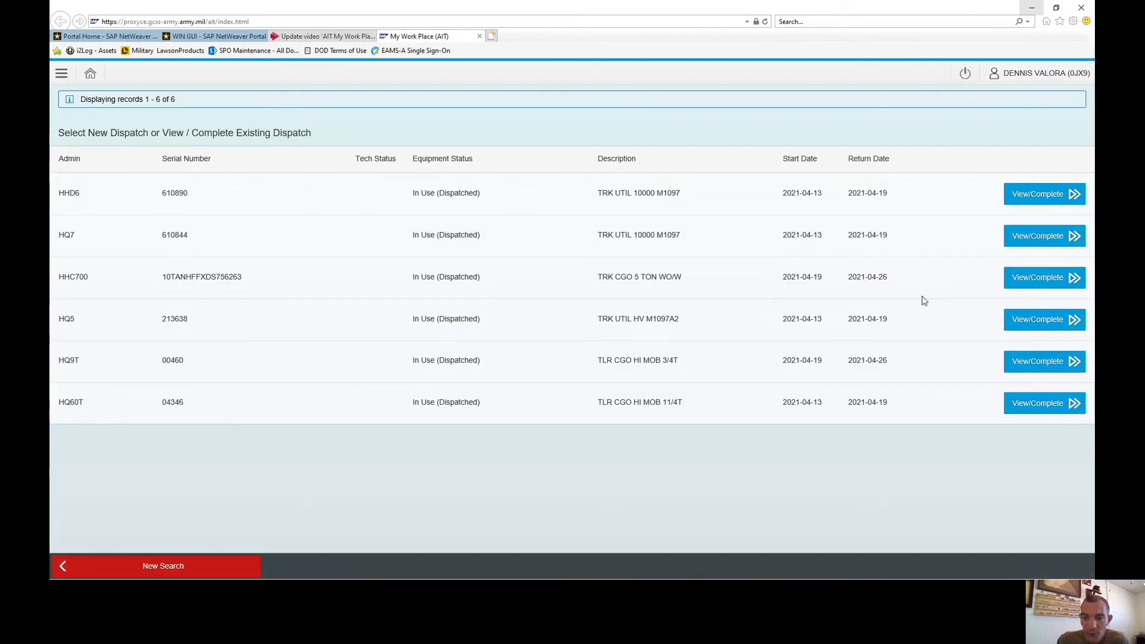
mouse_move(93, 179)
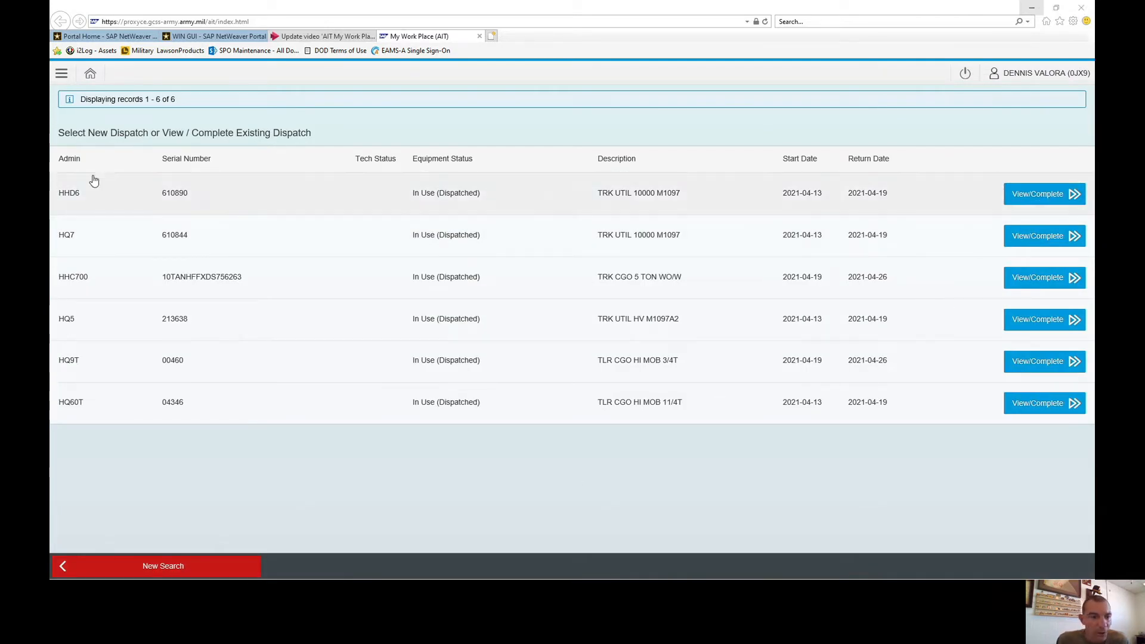
mouse_move(873, 176)
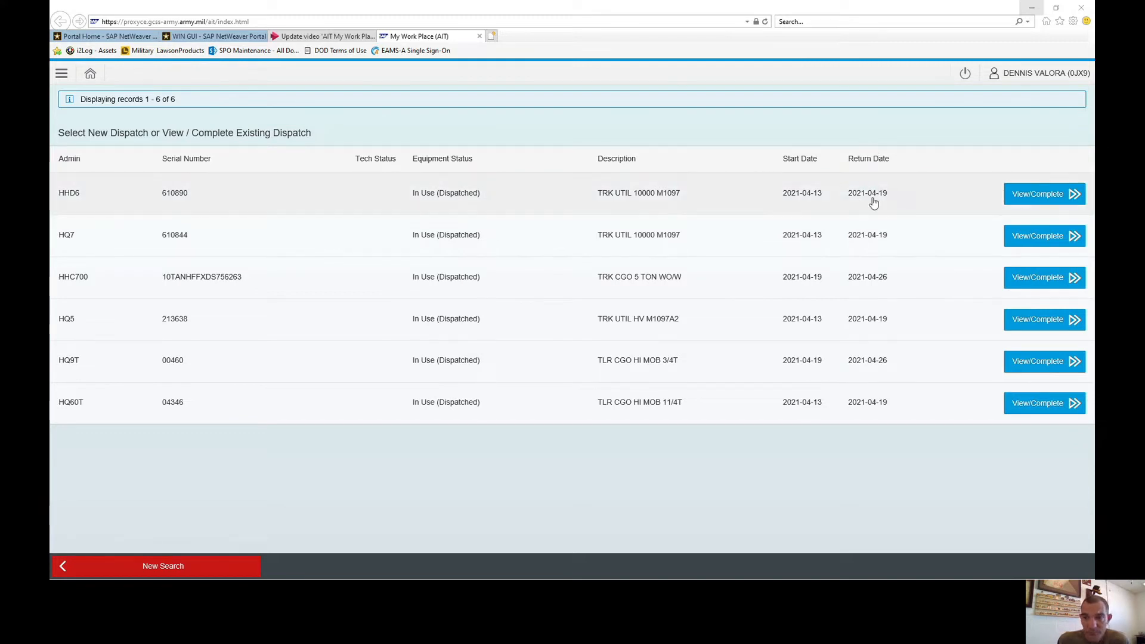
mouse_move(858, 488)
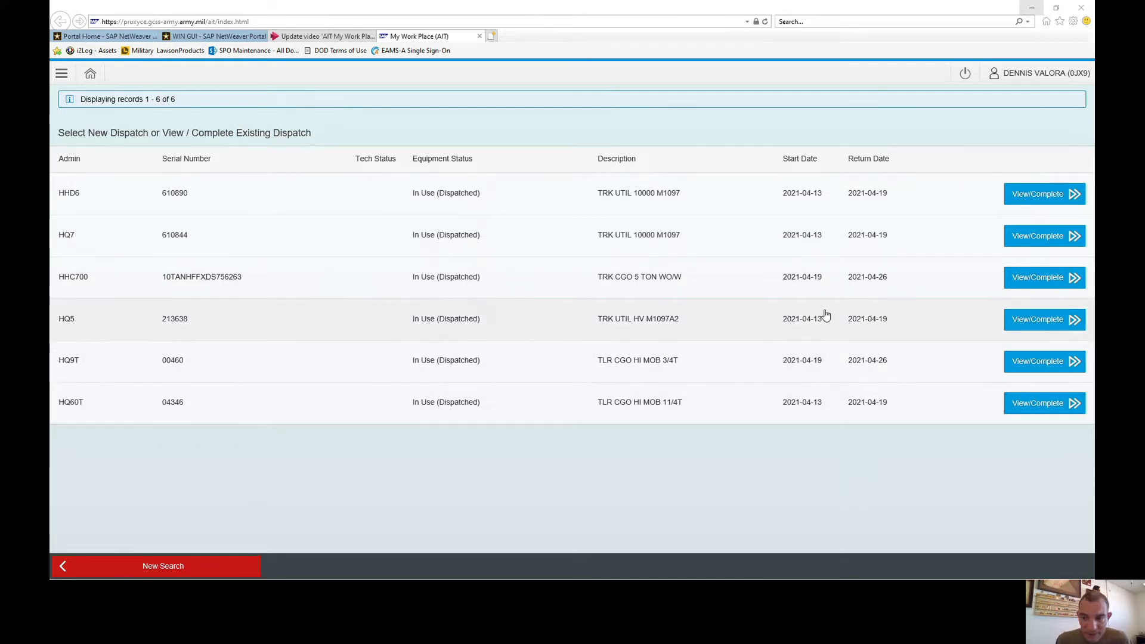
mouse_move(1037, 323)
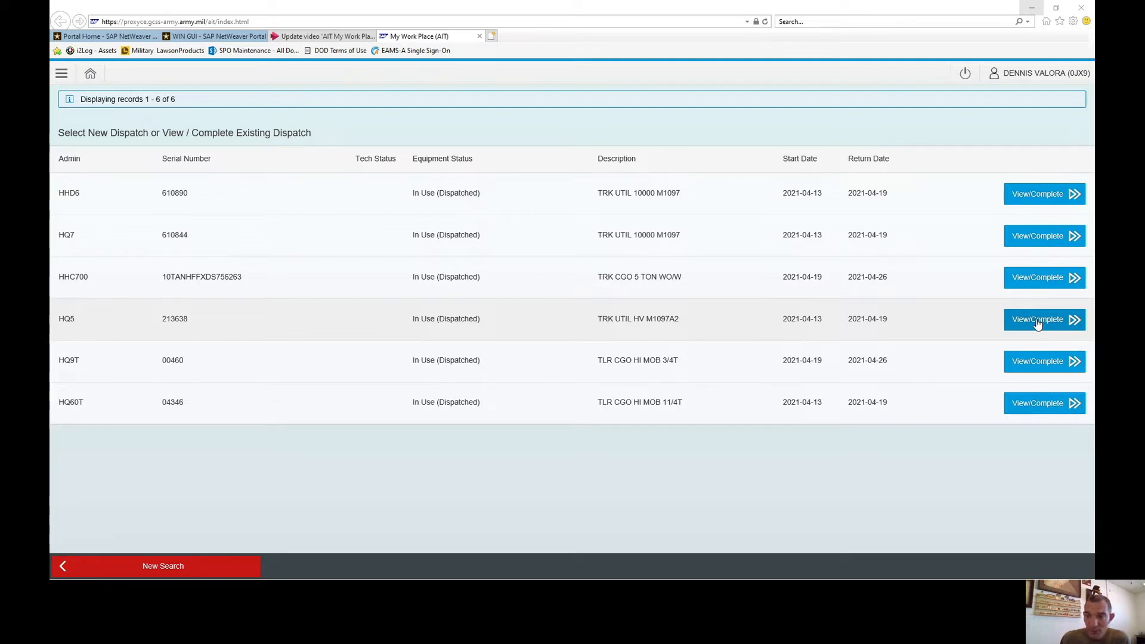
left_click(1045, 319)
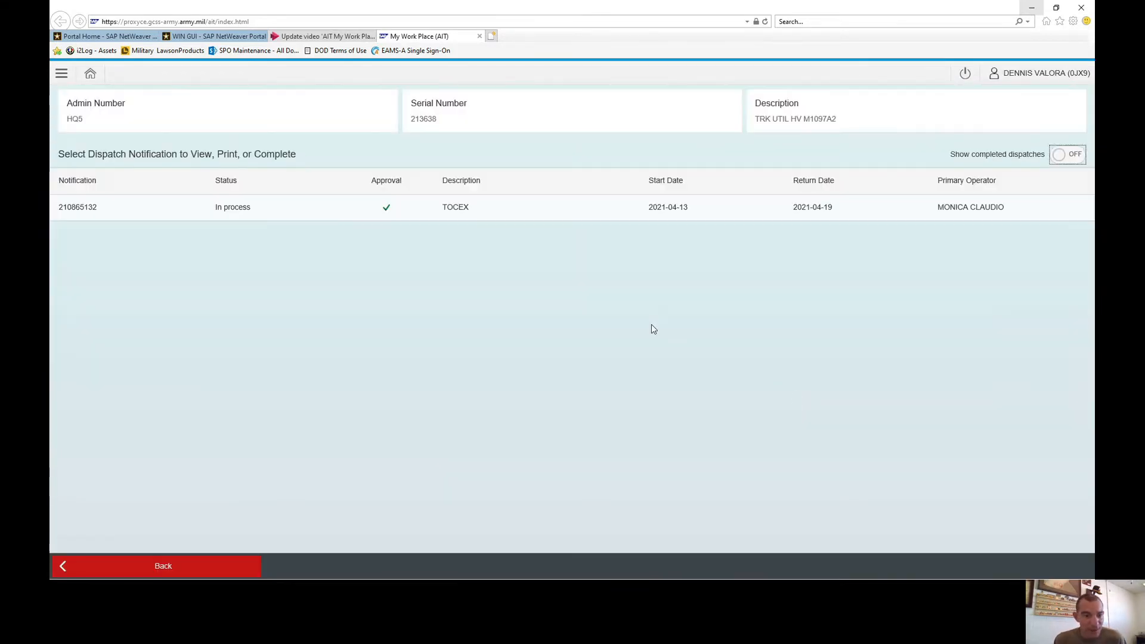
mouse_move(121, 218)
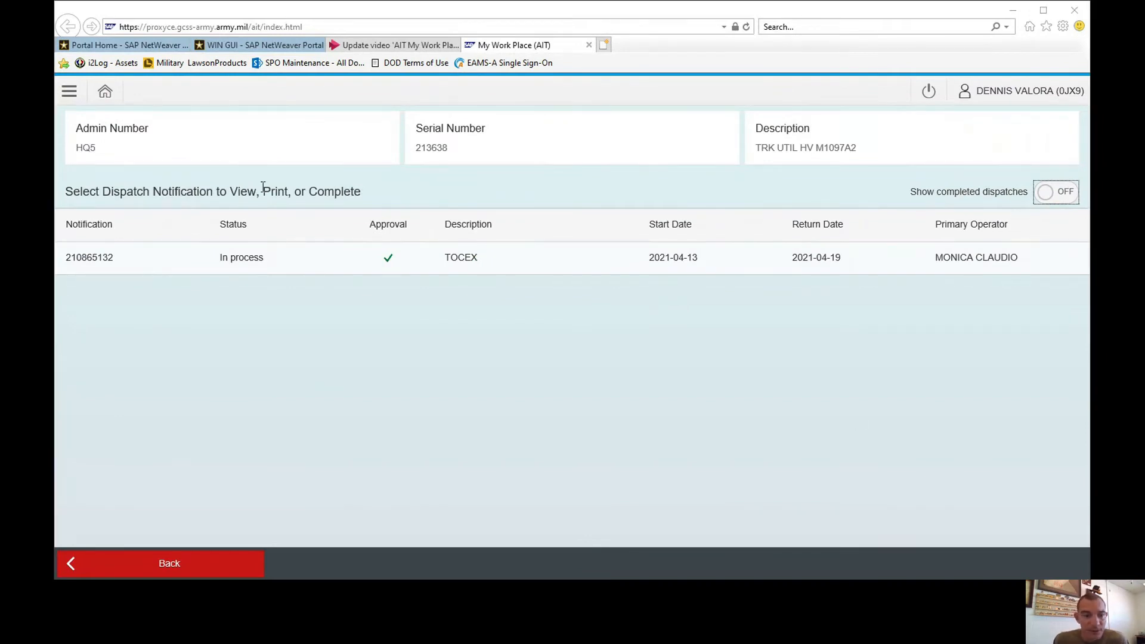
mouse_move(271, 231)
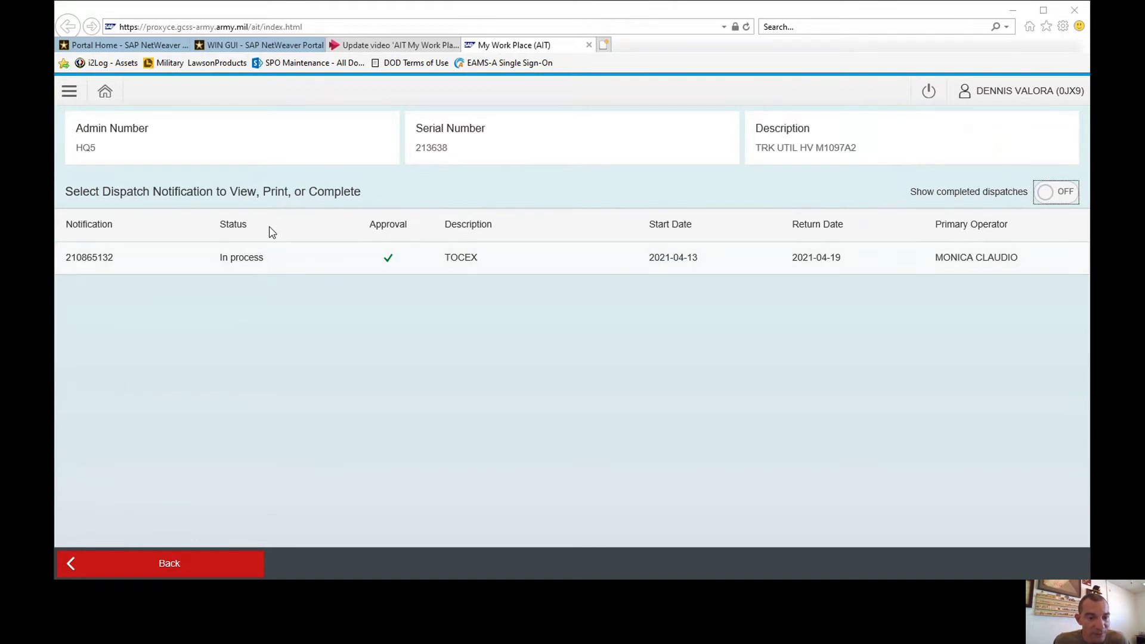
mouse_move(505, 268)
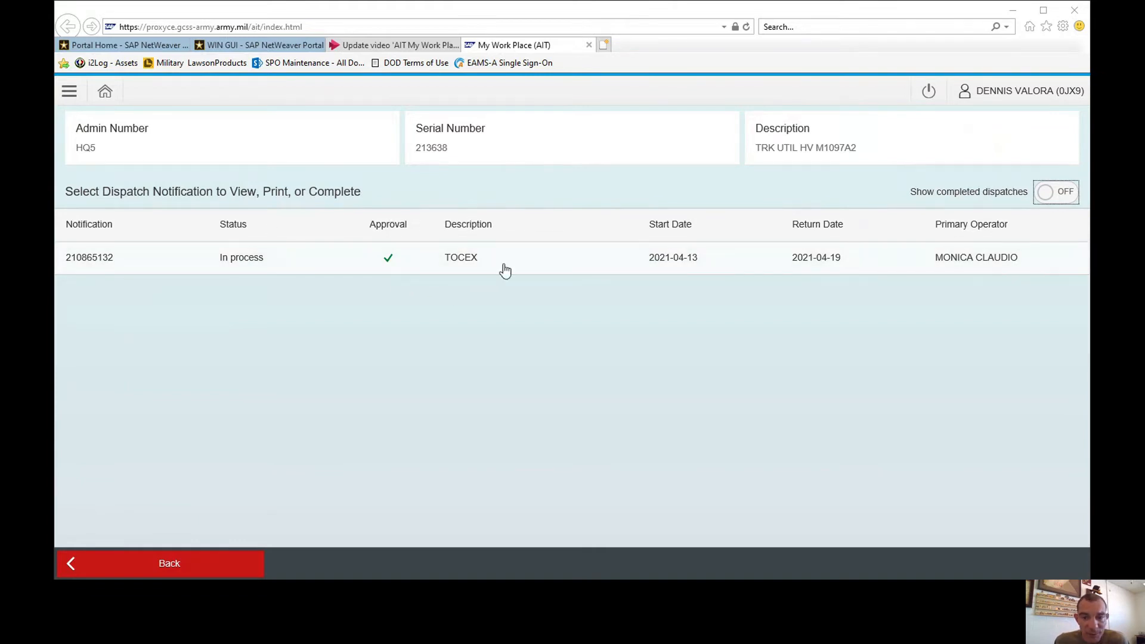
mouse_move(957, 262)
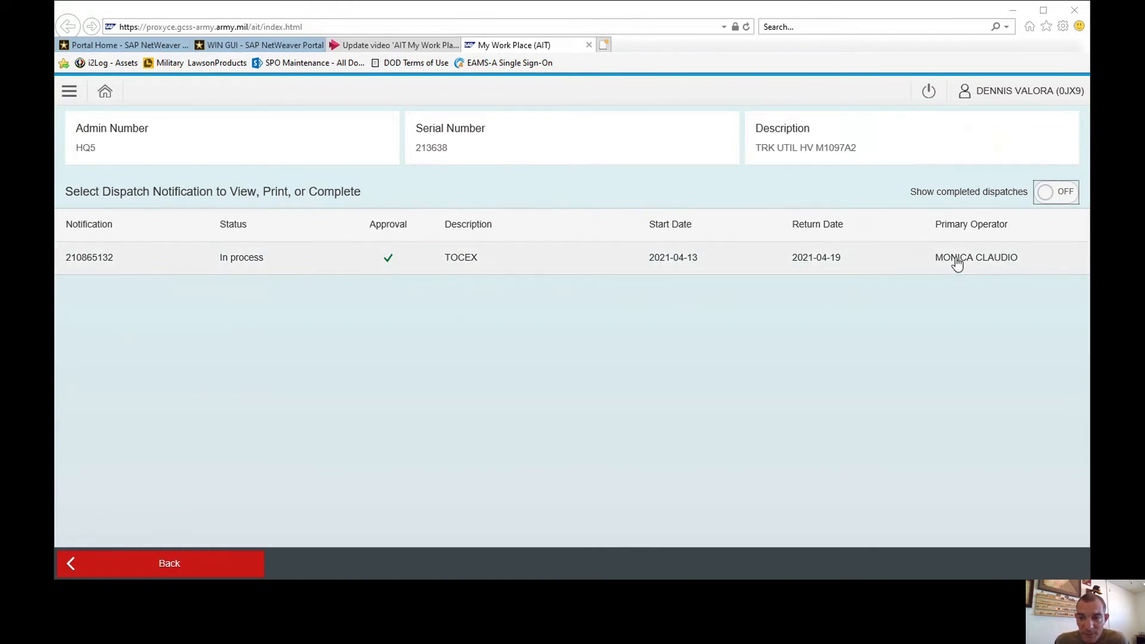
mouse_move(867, 504)
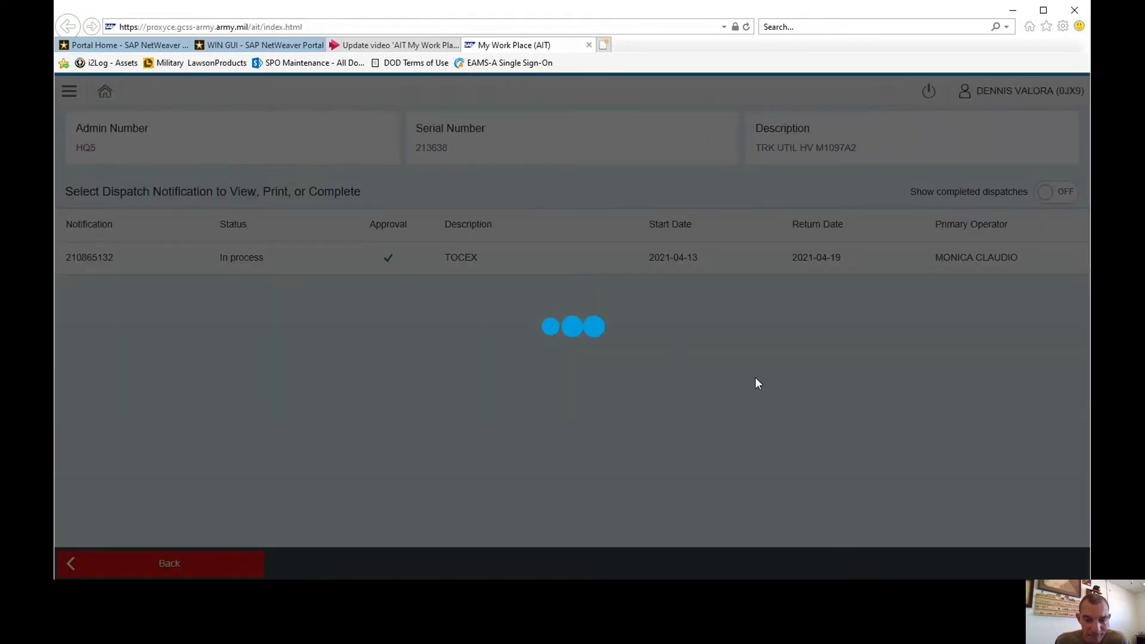
Open notification 210865132 (In process, TOCEX) for HQ5
left_click(89, 258)
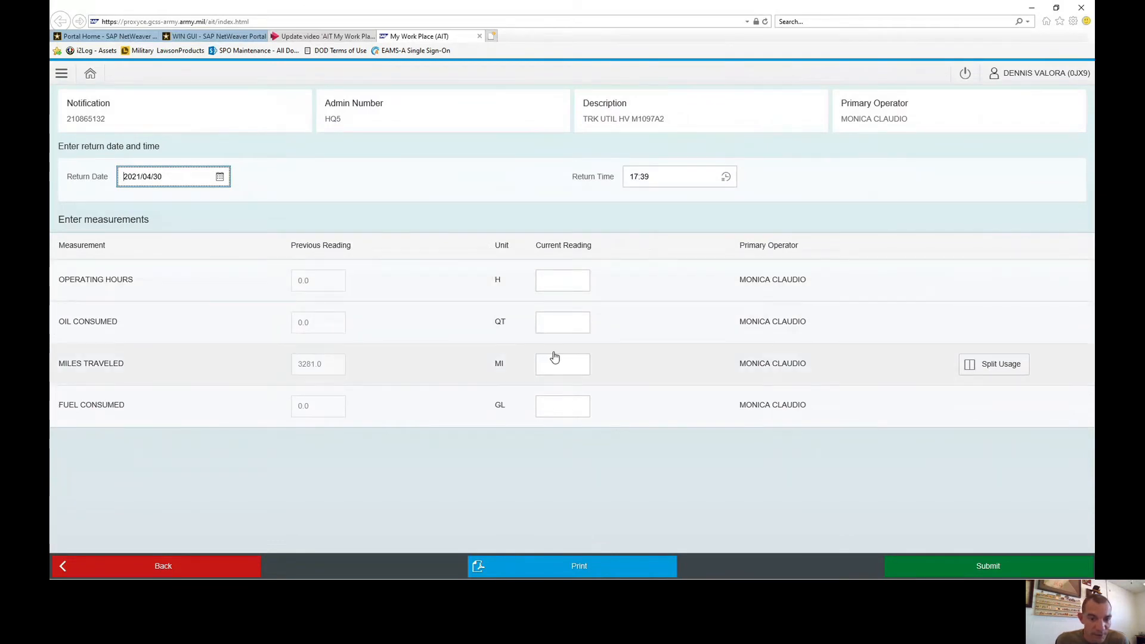
Enter current readings: Miles Traveled 3295, Fuel Consumed 7, Oil Consumed 0
left_click(563, 364)
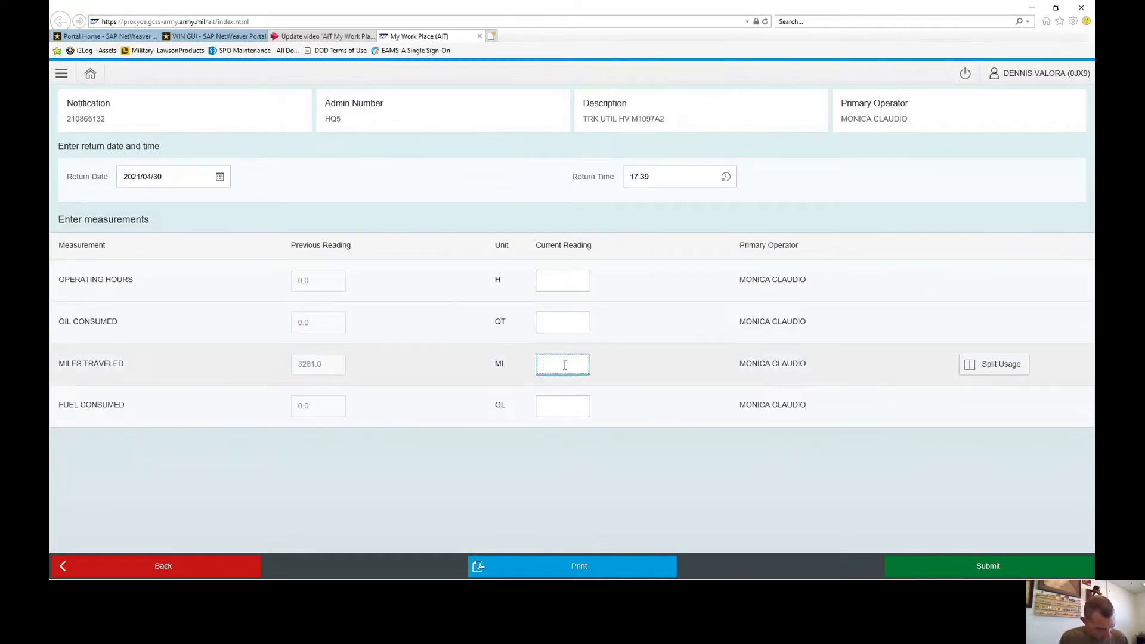
type("3")
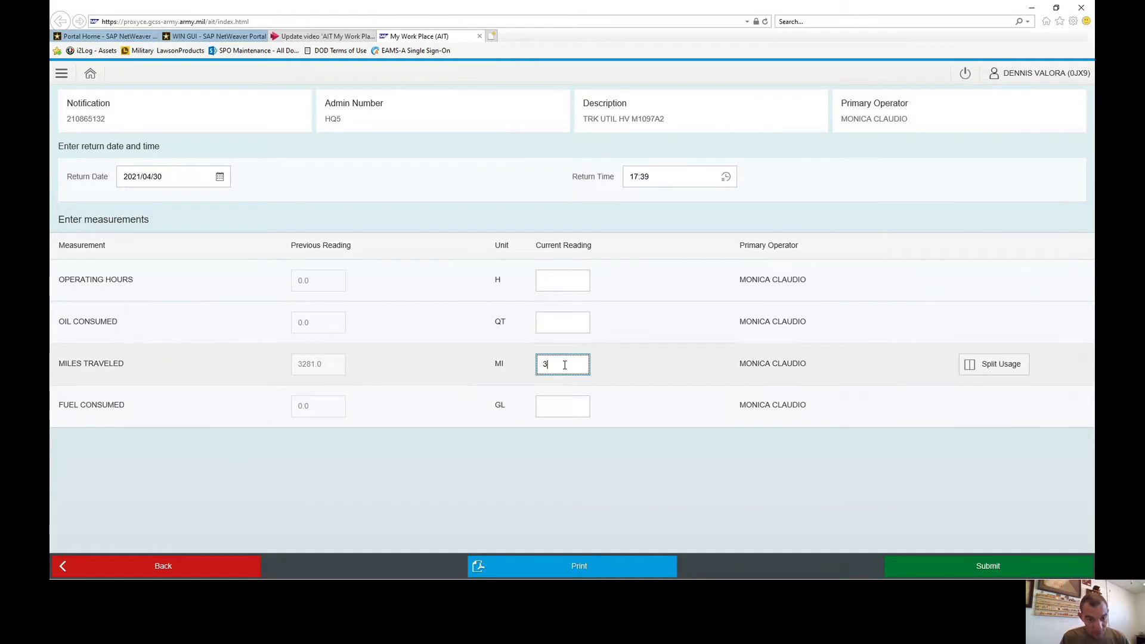
type("295")
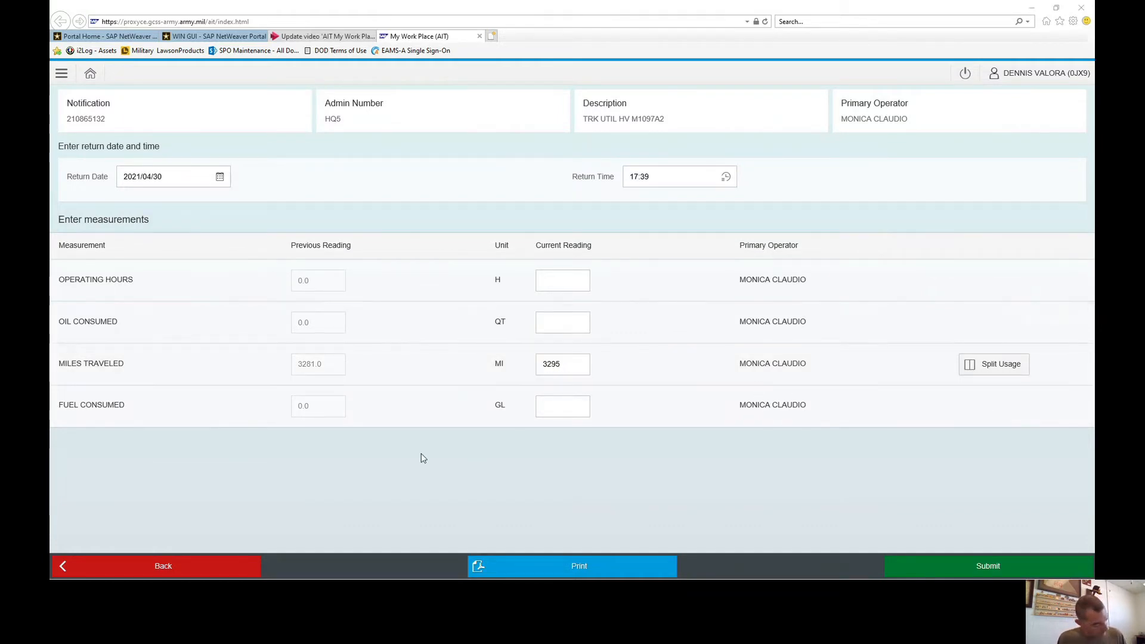
left_click(562, 406)
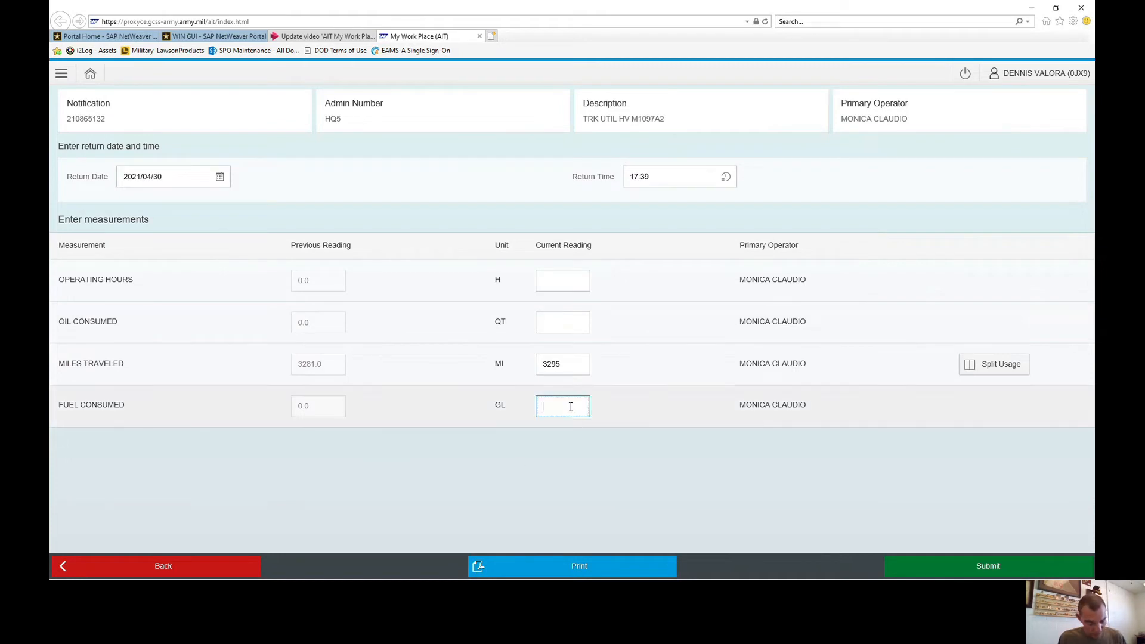
type("7")
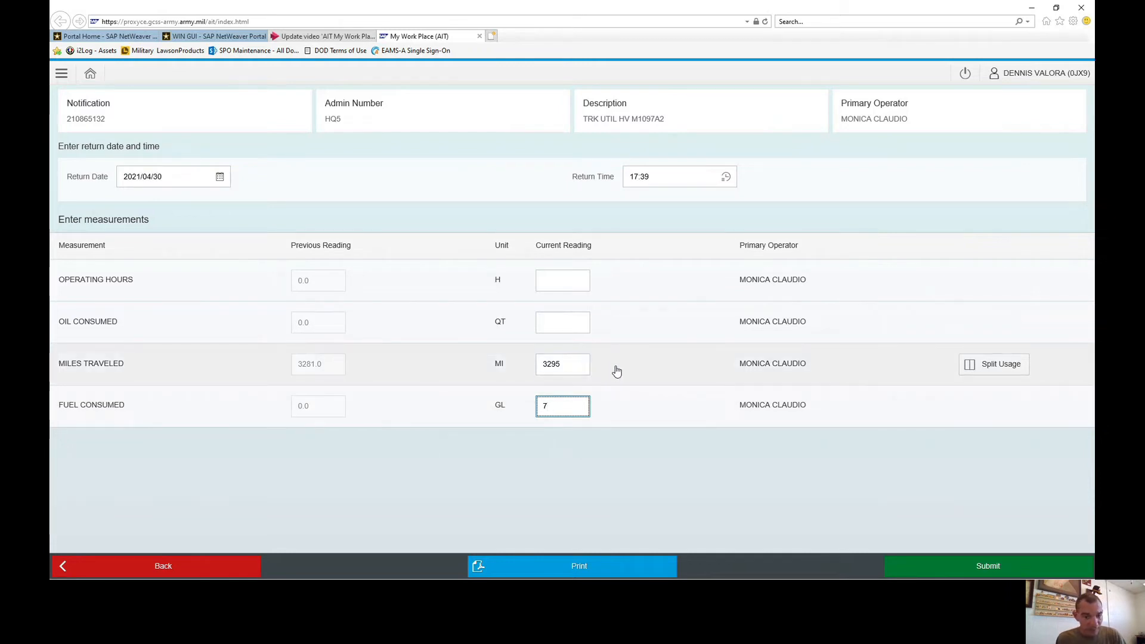
left_click(563, 364)
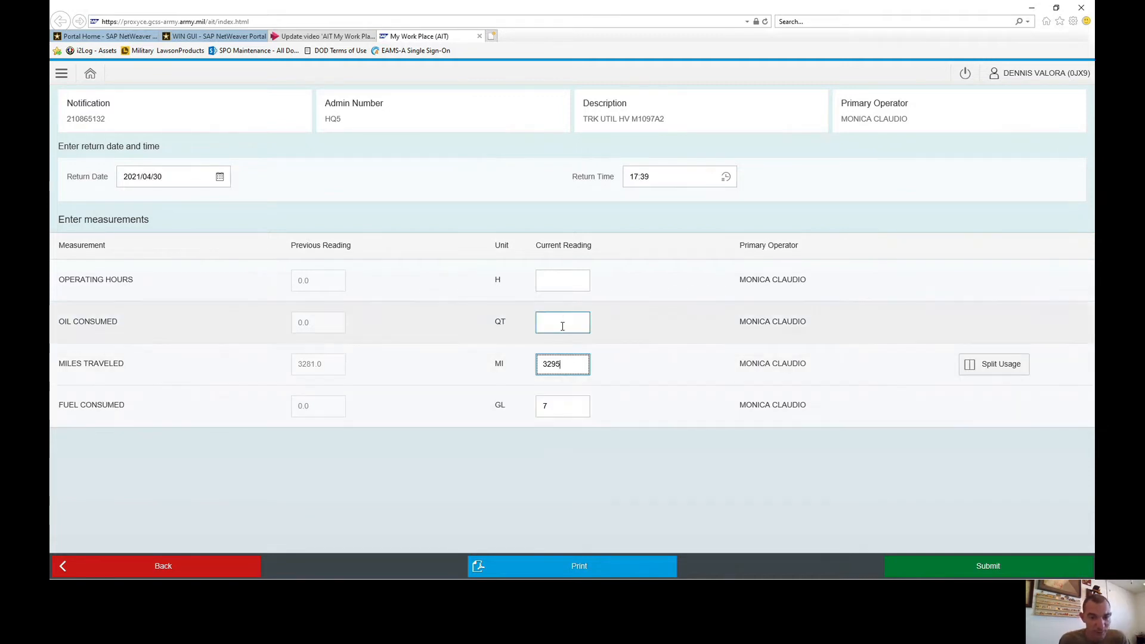
type("0")
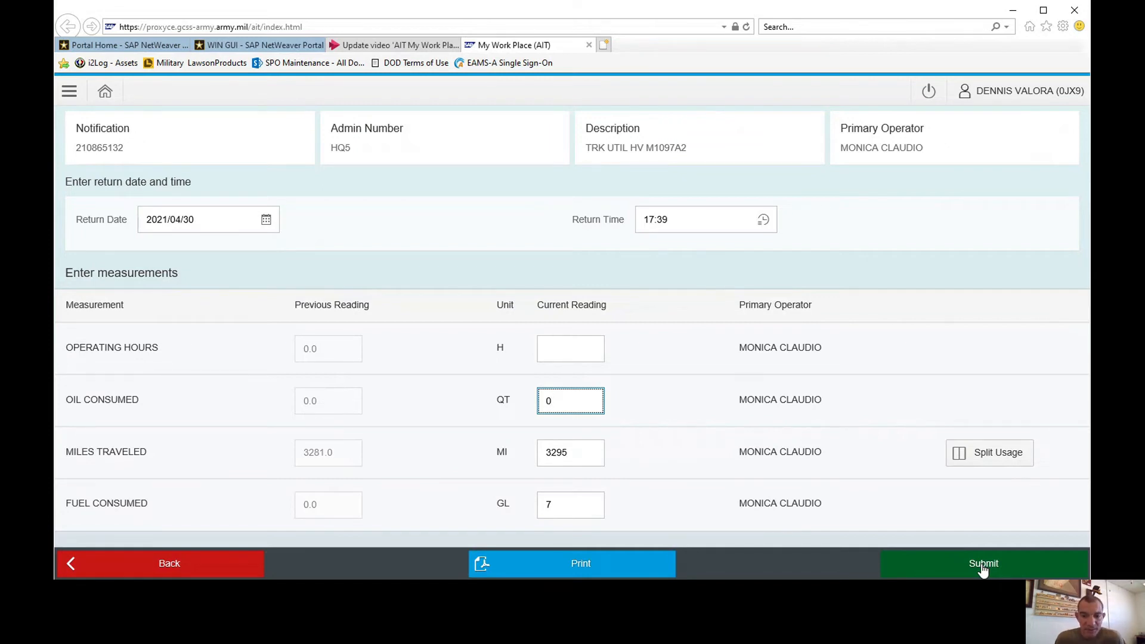
left_click(572, 564)
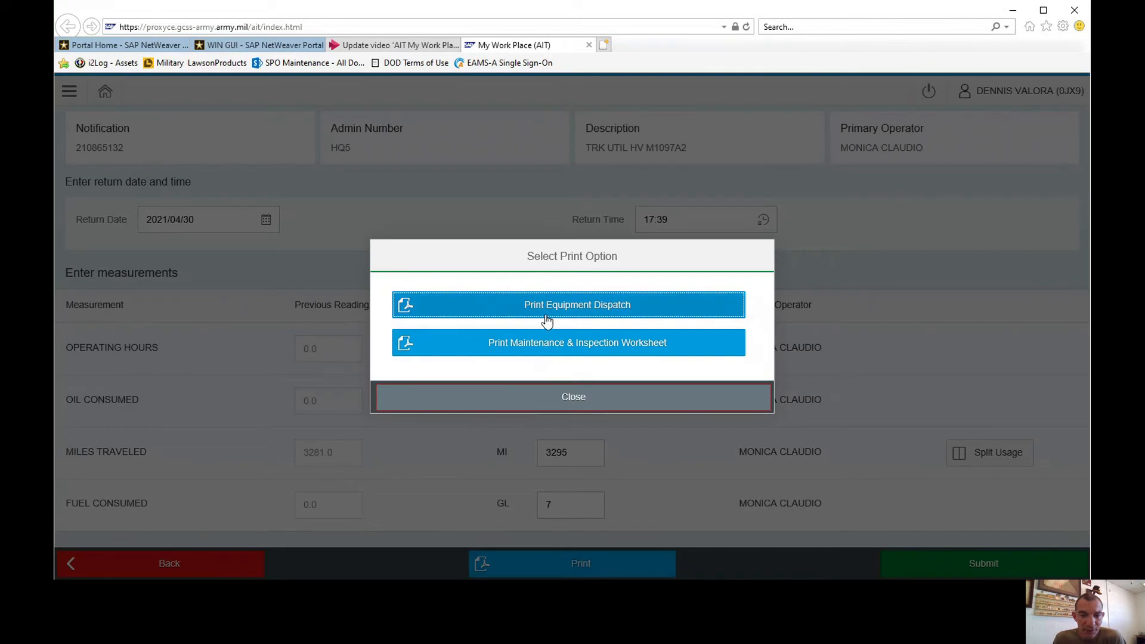
mouse_move(573, 375)
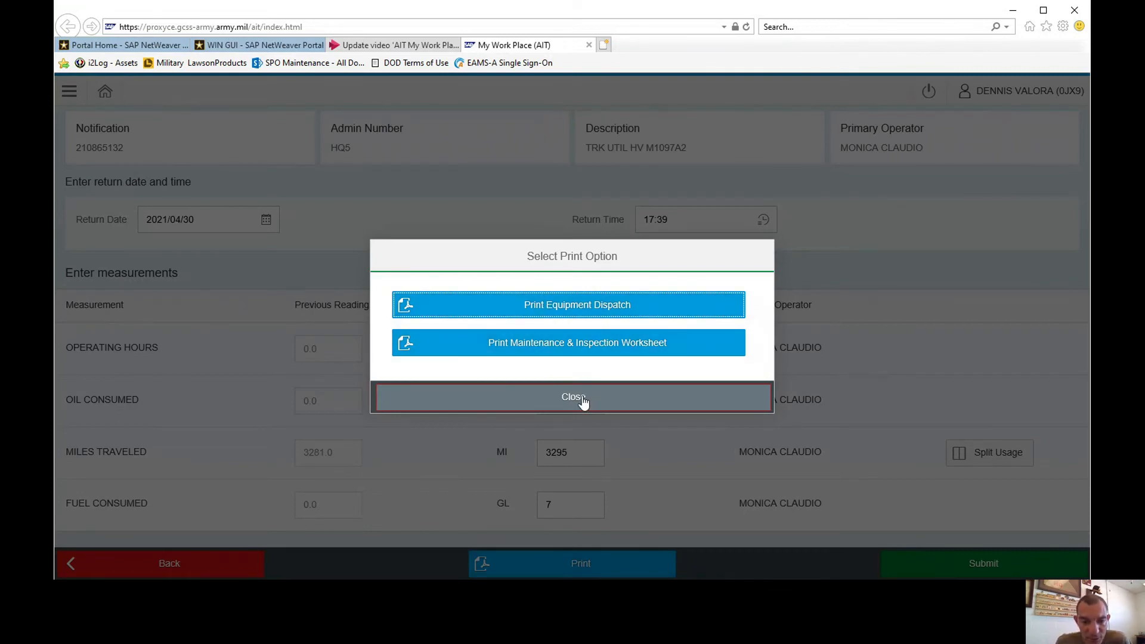
left_click(572, 397)
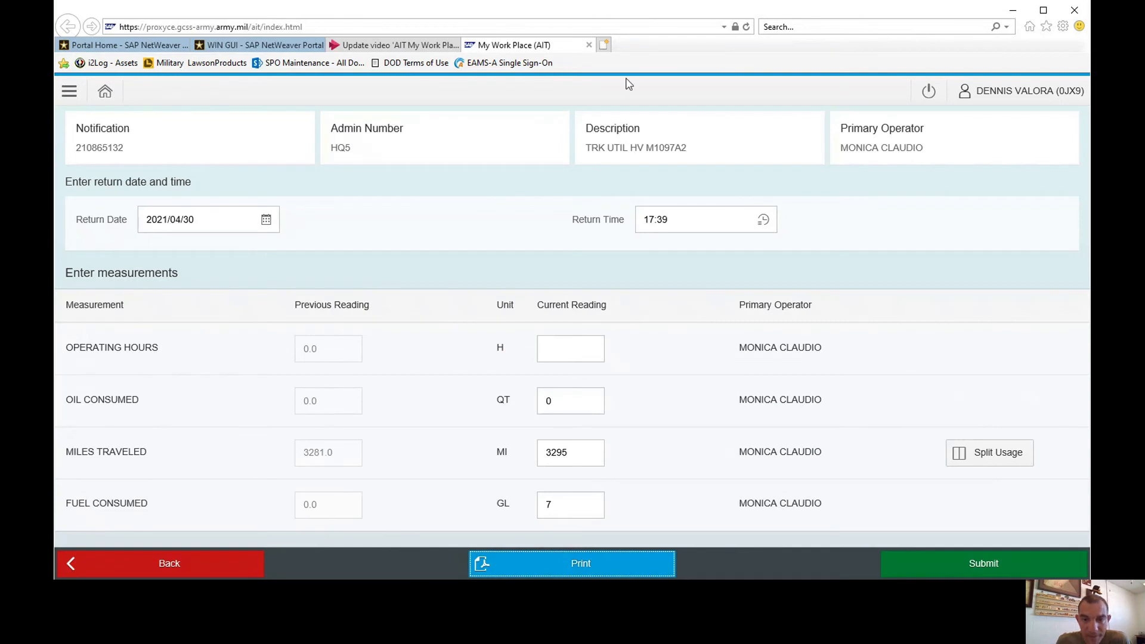
Submit and confirm the notification, acknowledging the success message
left_click(984, 564)
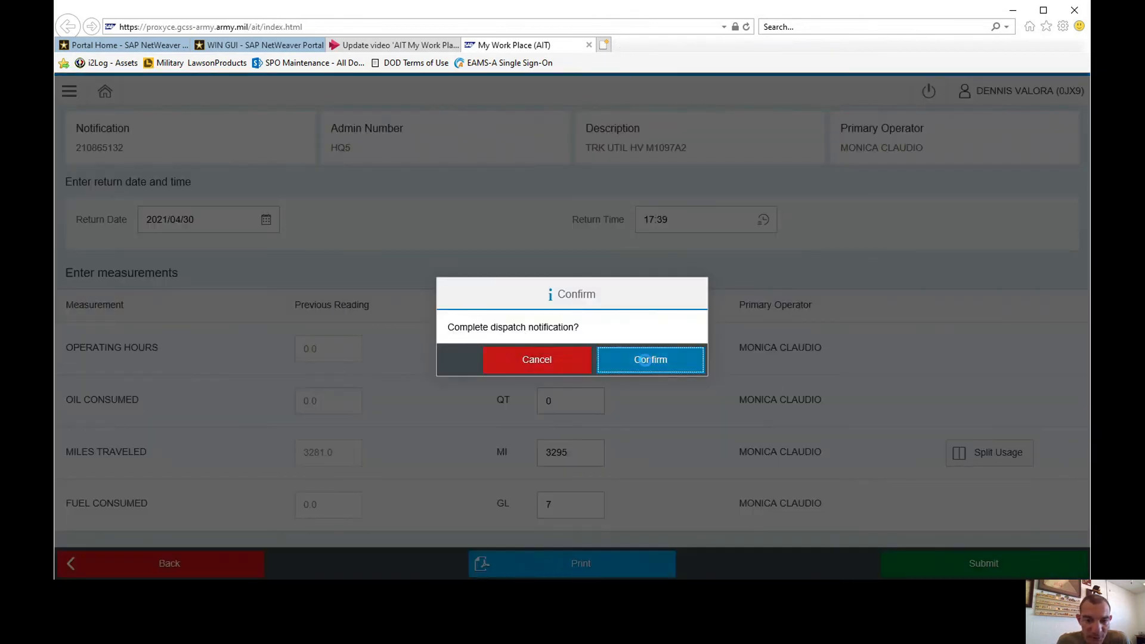
left_click(651, 360)
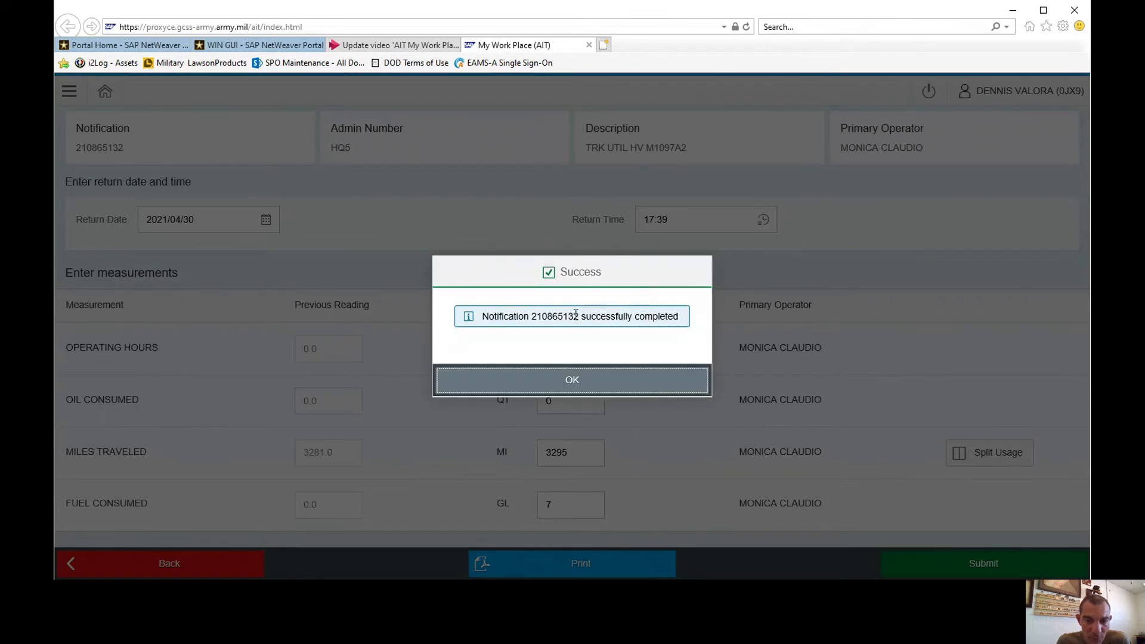
left_click(572, 380)
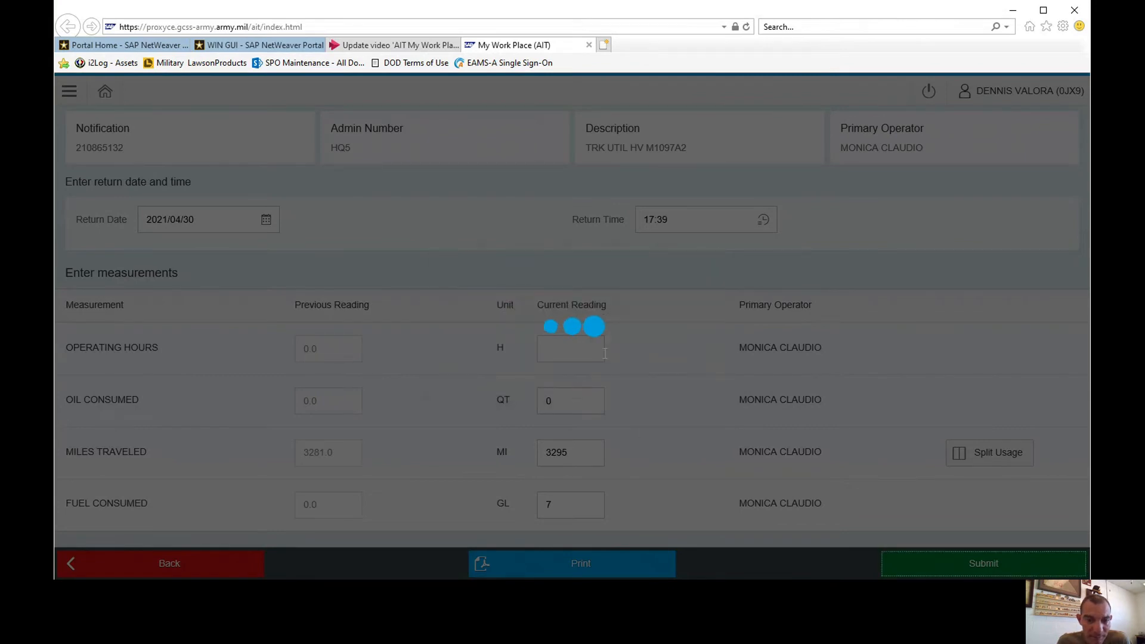
left_click(984, 563)
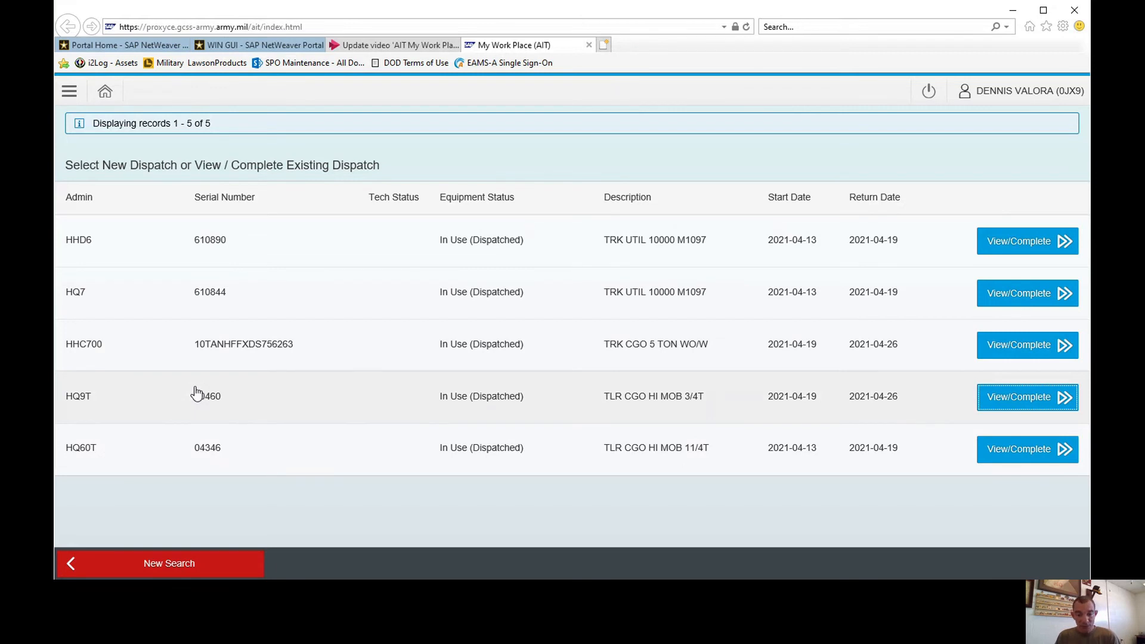
mouse_move(1036, 166)
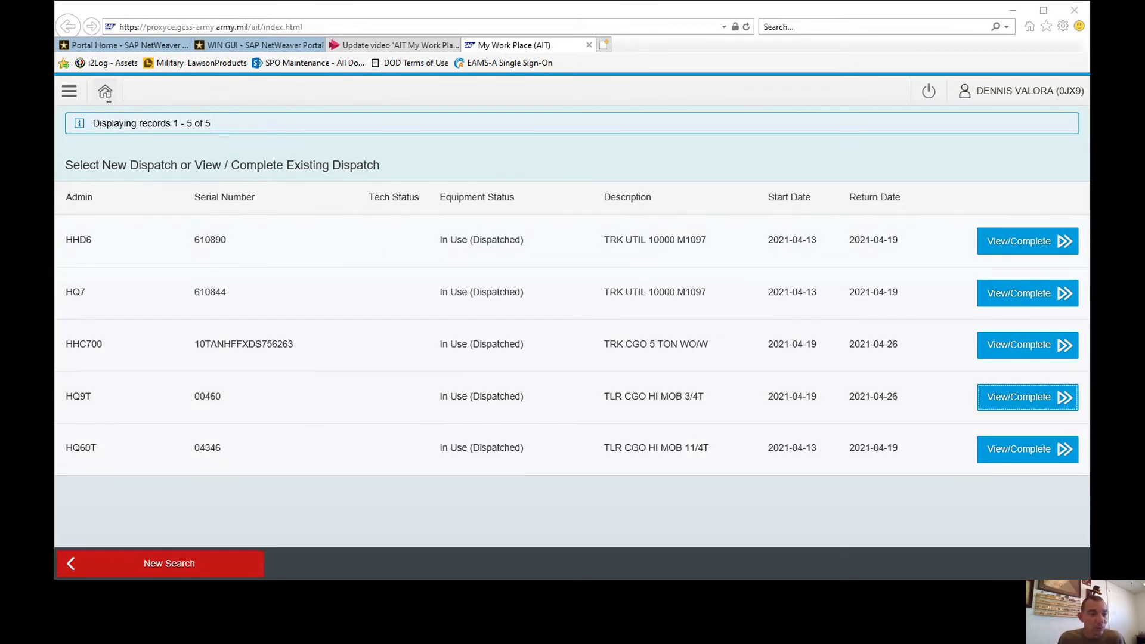
left_click(105, 90)
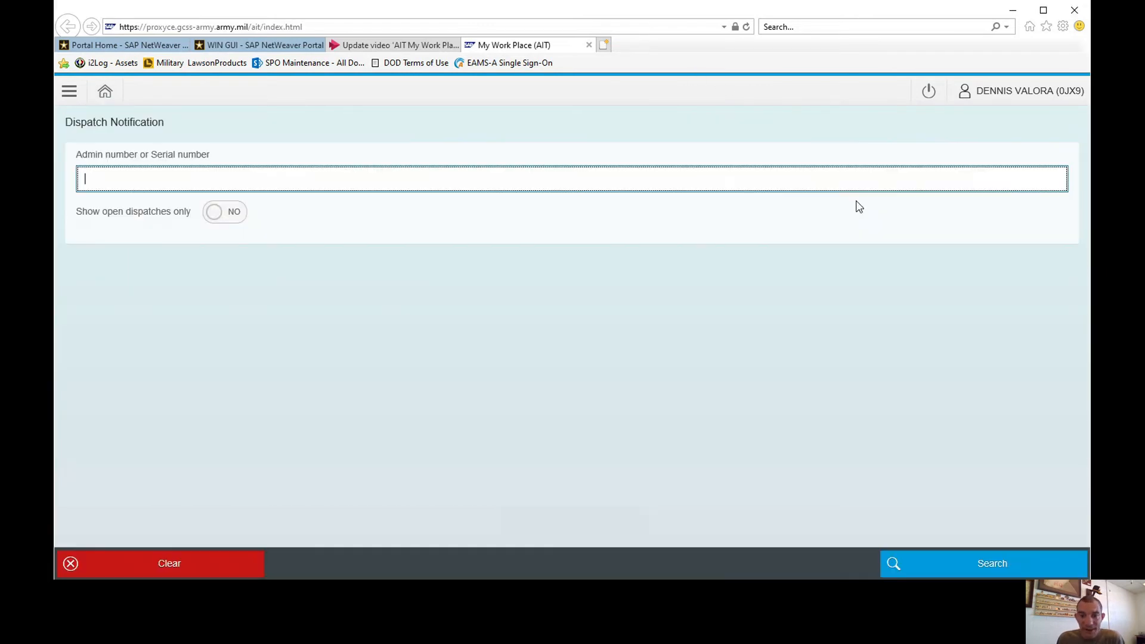
left_click(992, 563)
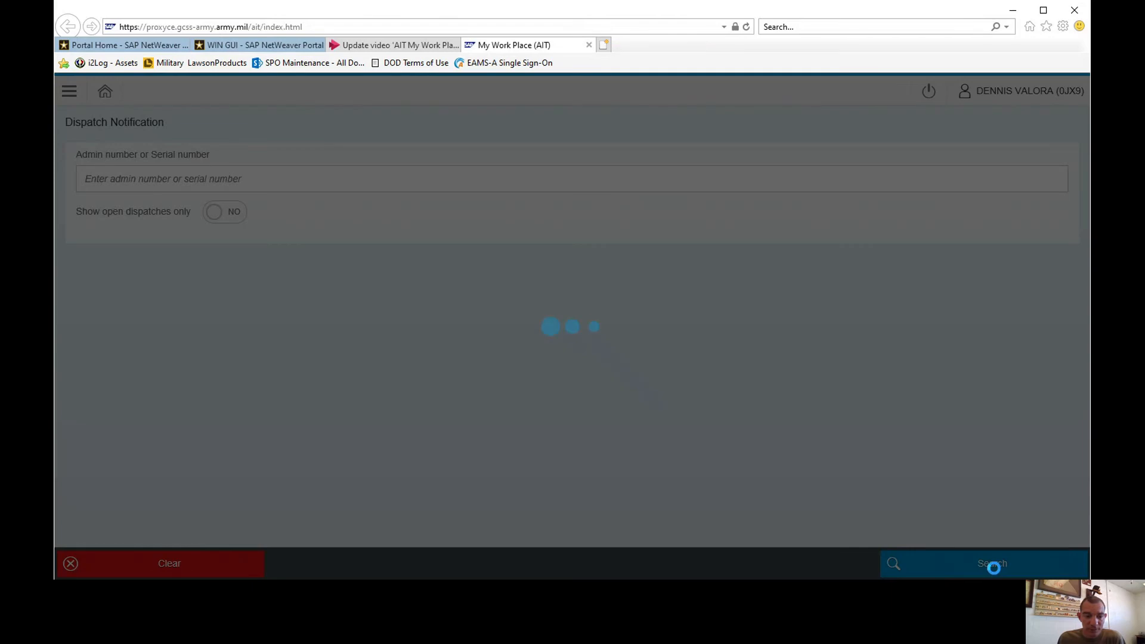
left_click(992, 564)
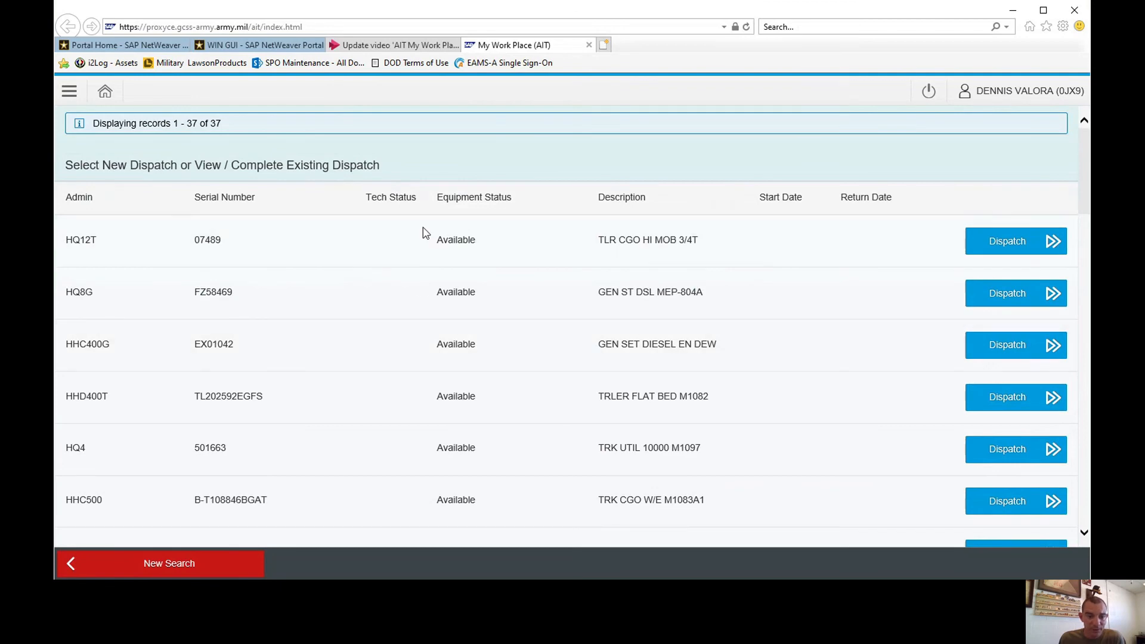
scroll("down", 3)
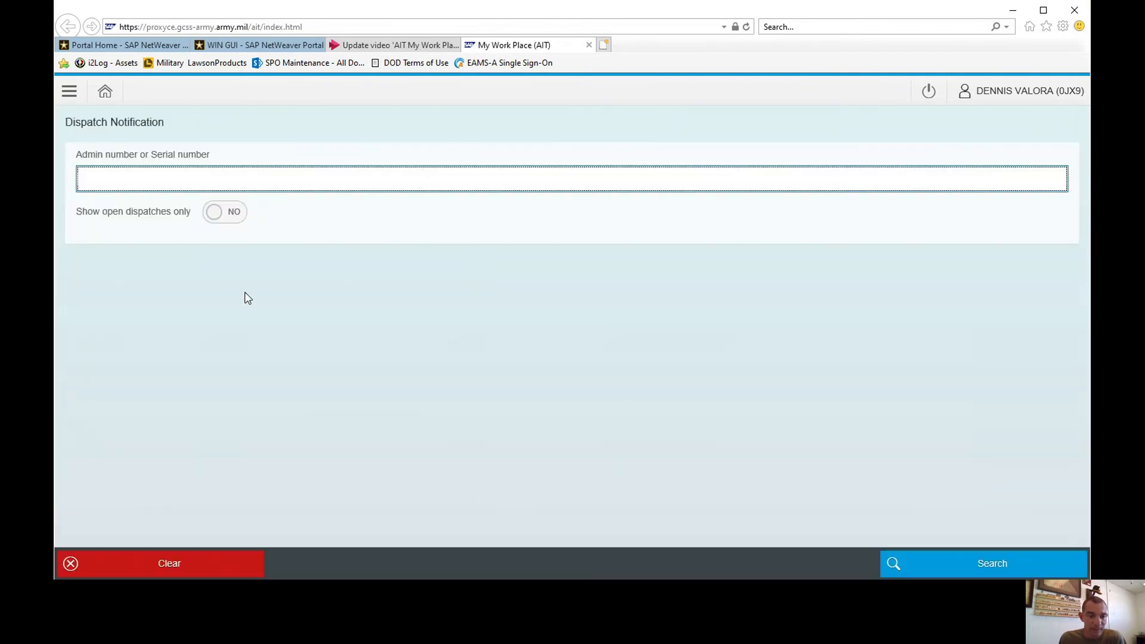
left_click(984, 564)
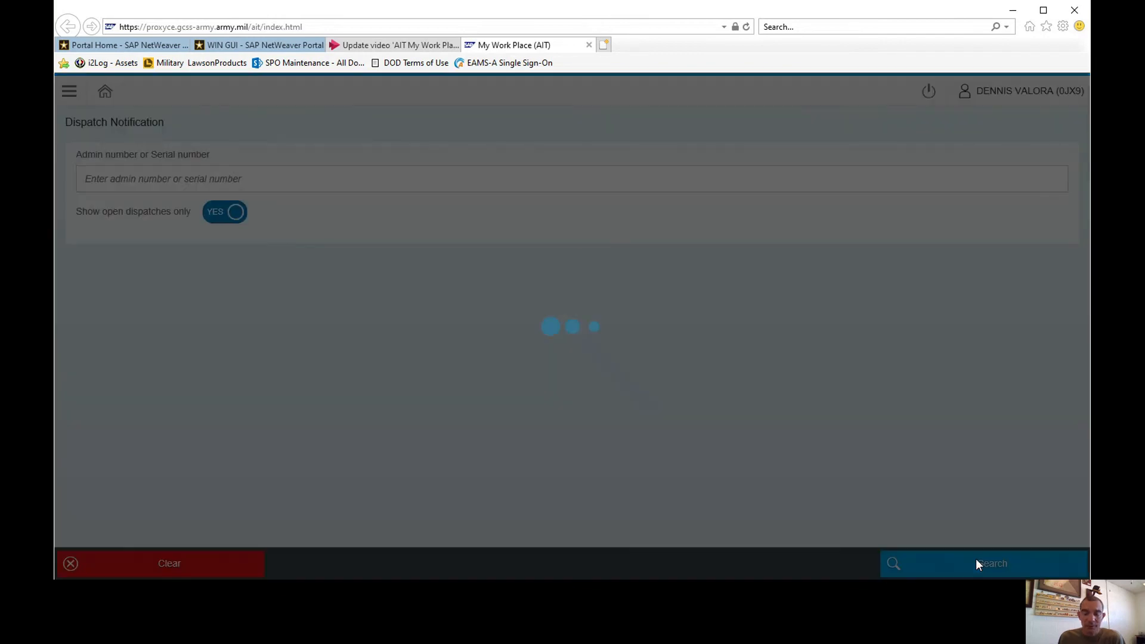
left_click(984, 564)
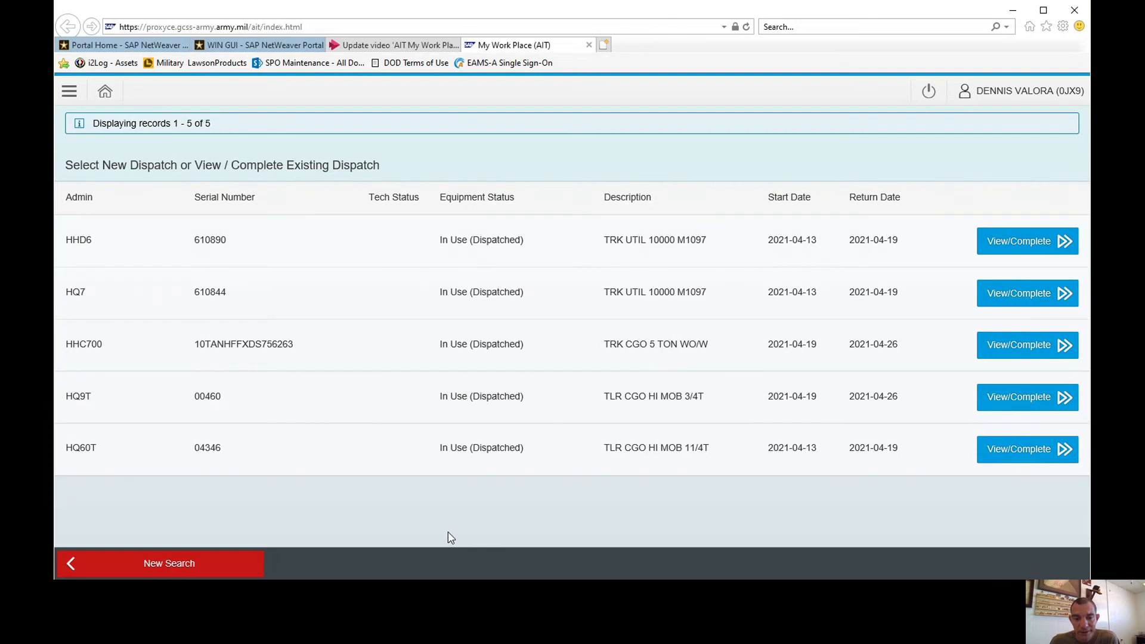
mouse_move(497, 513)
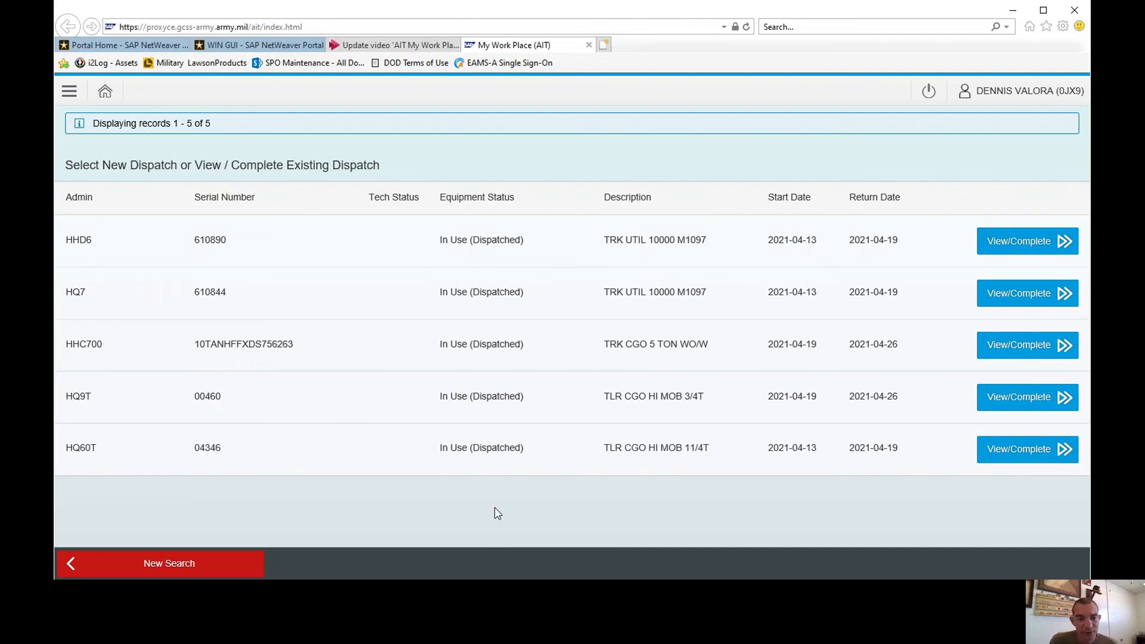
mouse_move(434, 320)
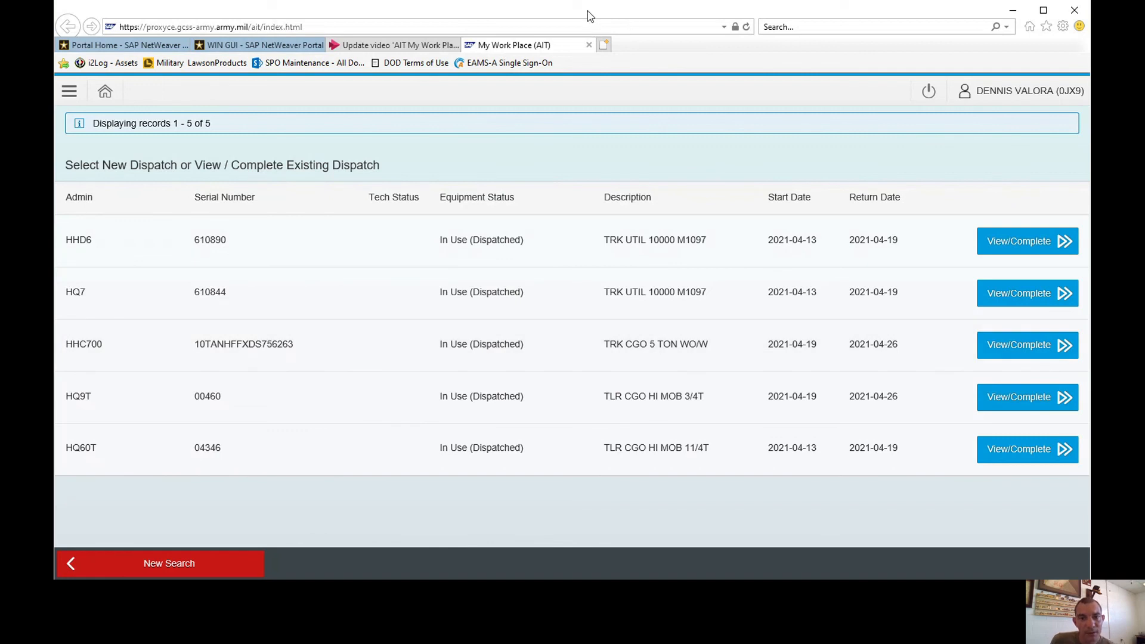
mouse_move(883, 480)
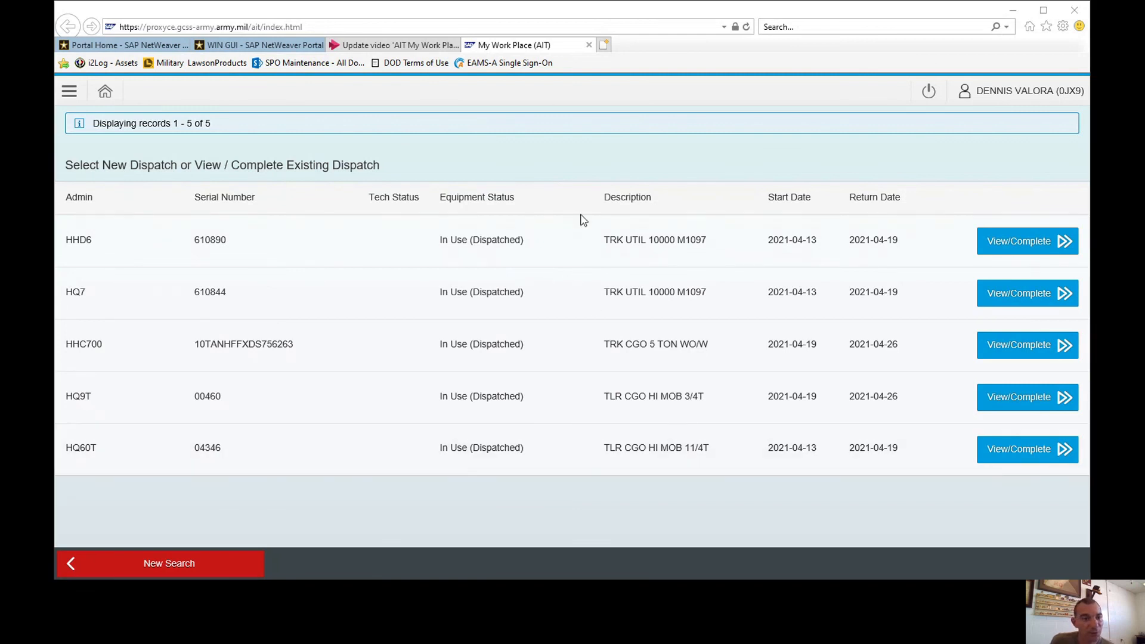
mouse_move(576, 283)
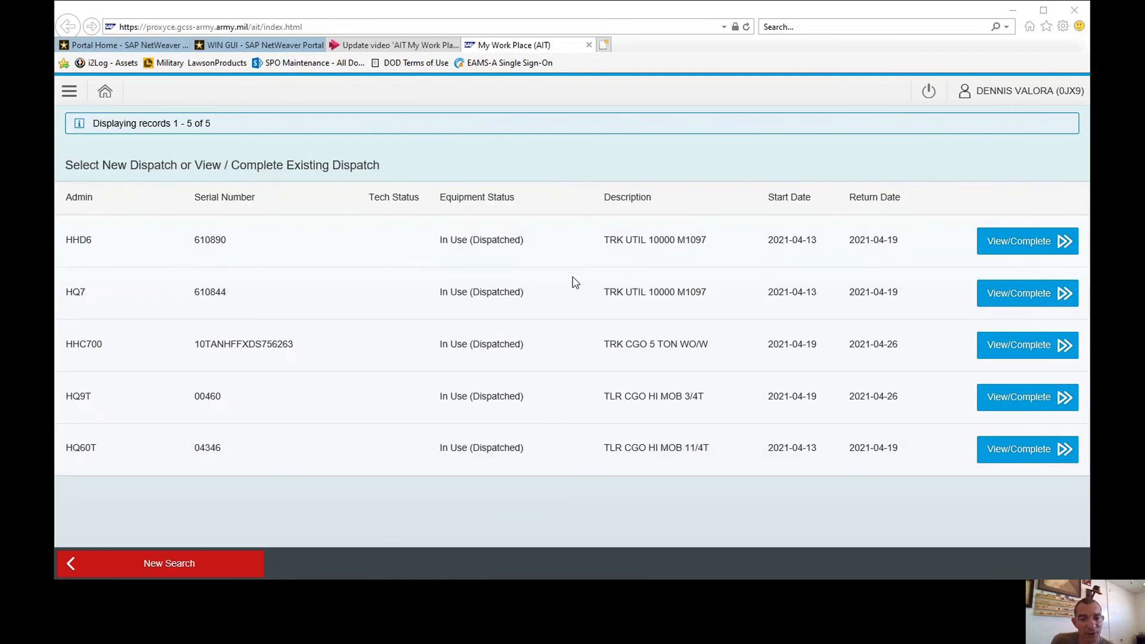
mouse_move(571, 455)
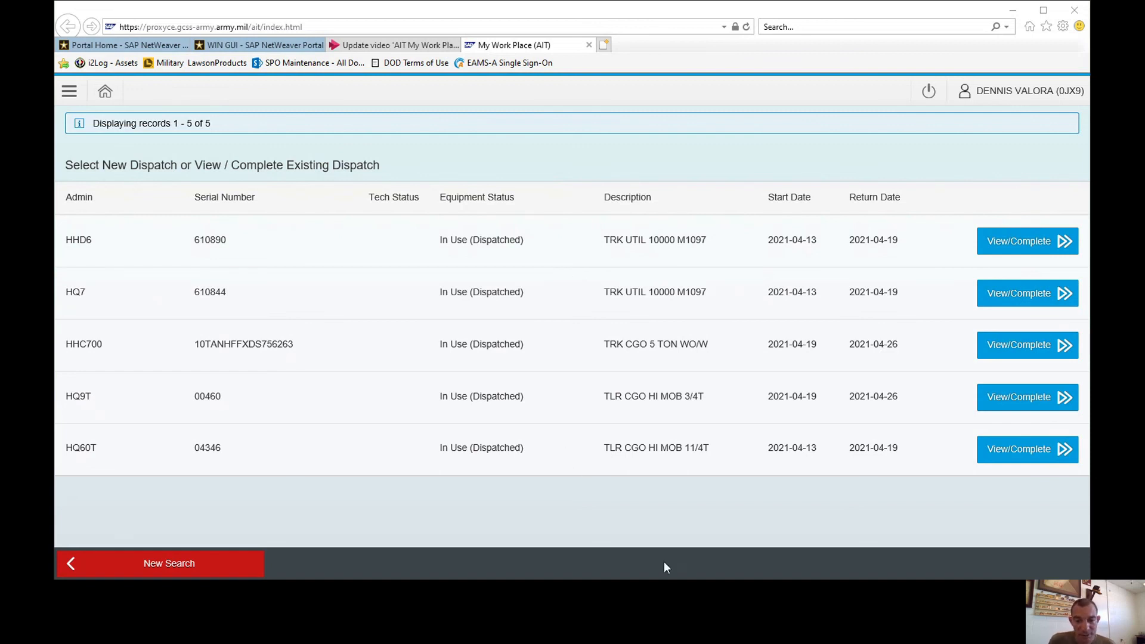
mouse_move(614, 533)
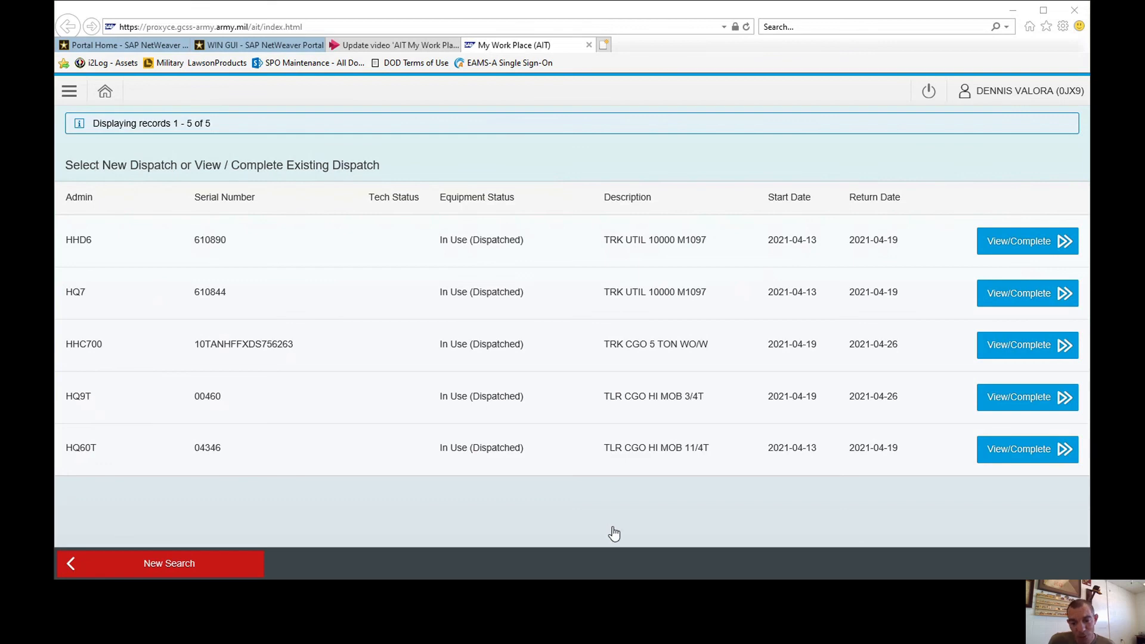